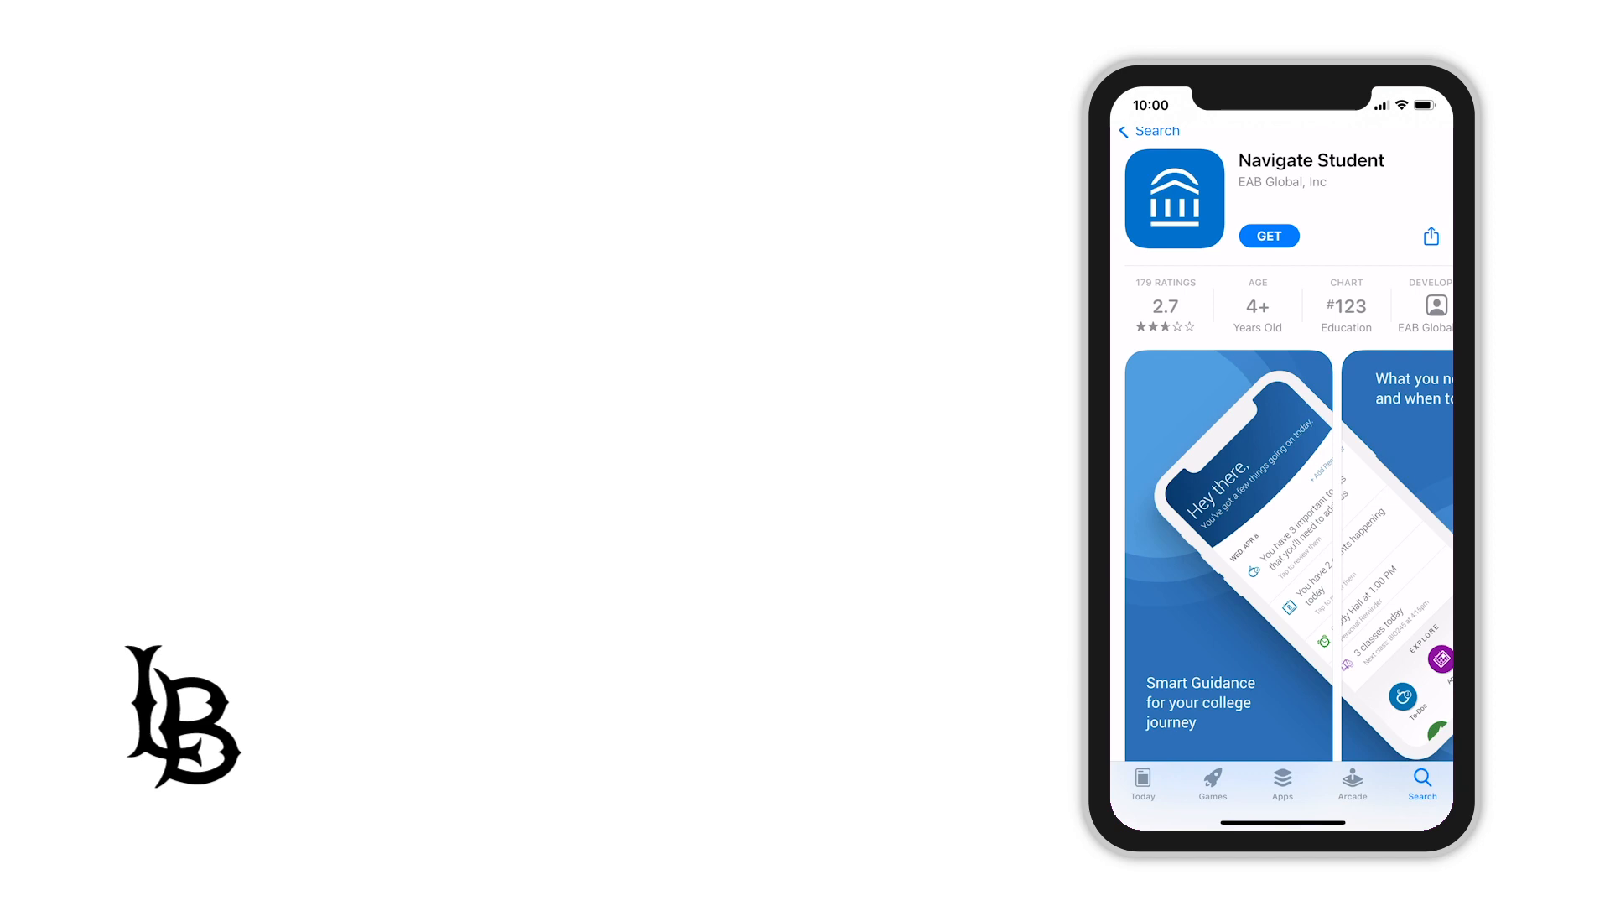
# - Install Navigate Student from the App Store and launch it to the school selection screen
pyautogui.click(1269, 235)
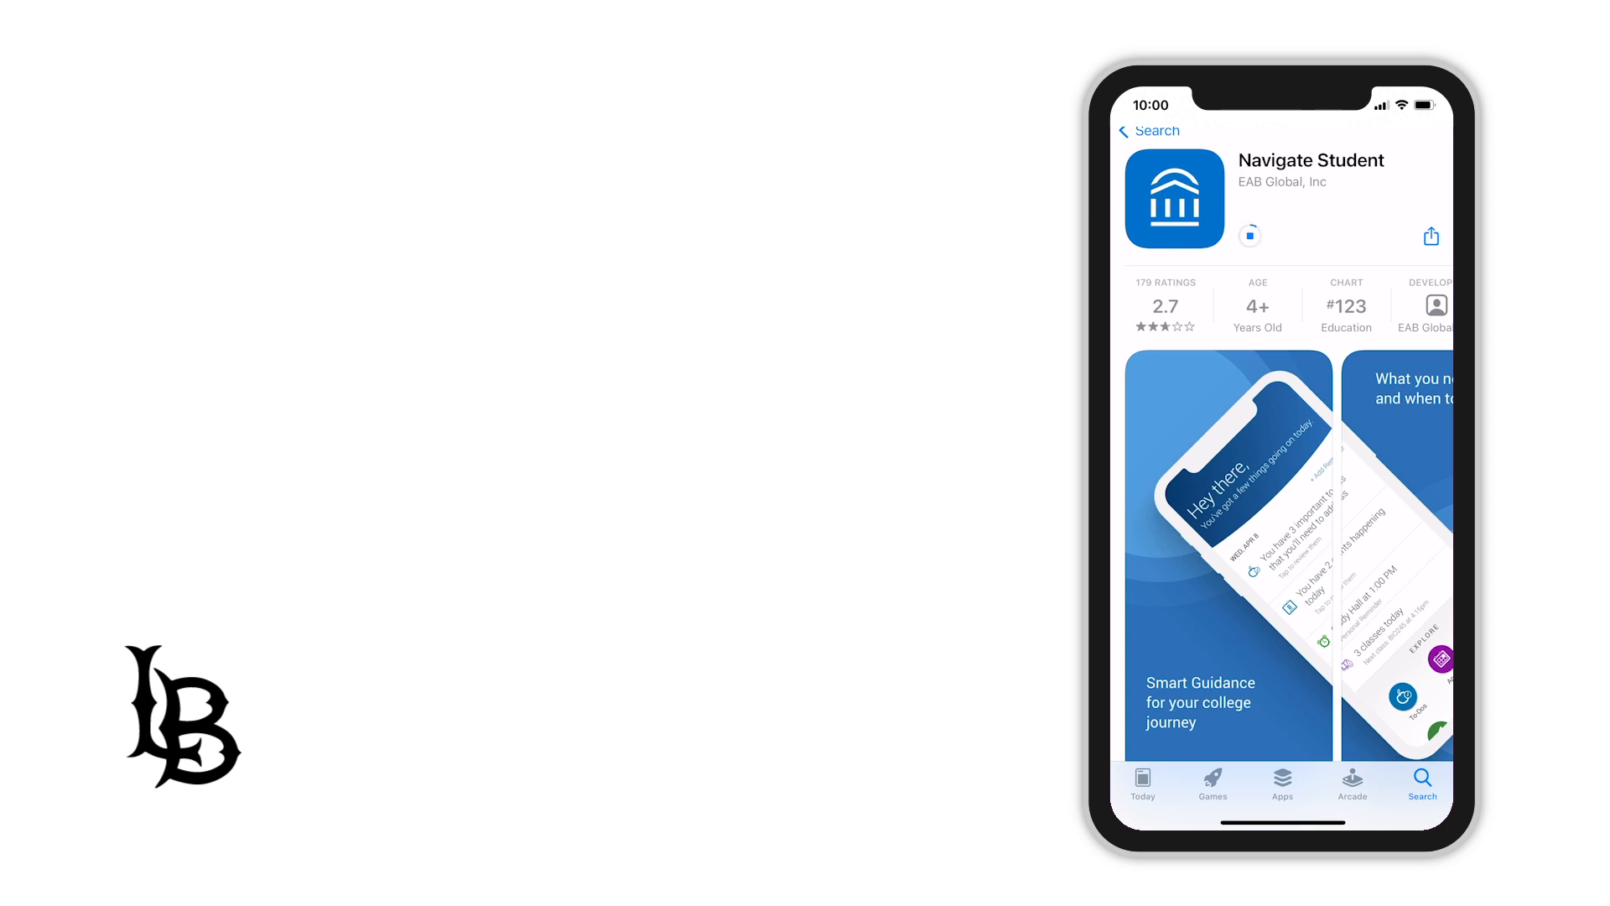
pyautogui.click(1249, 234)
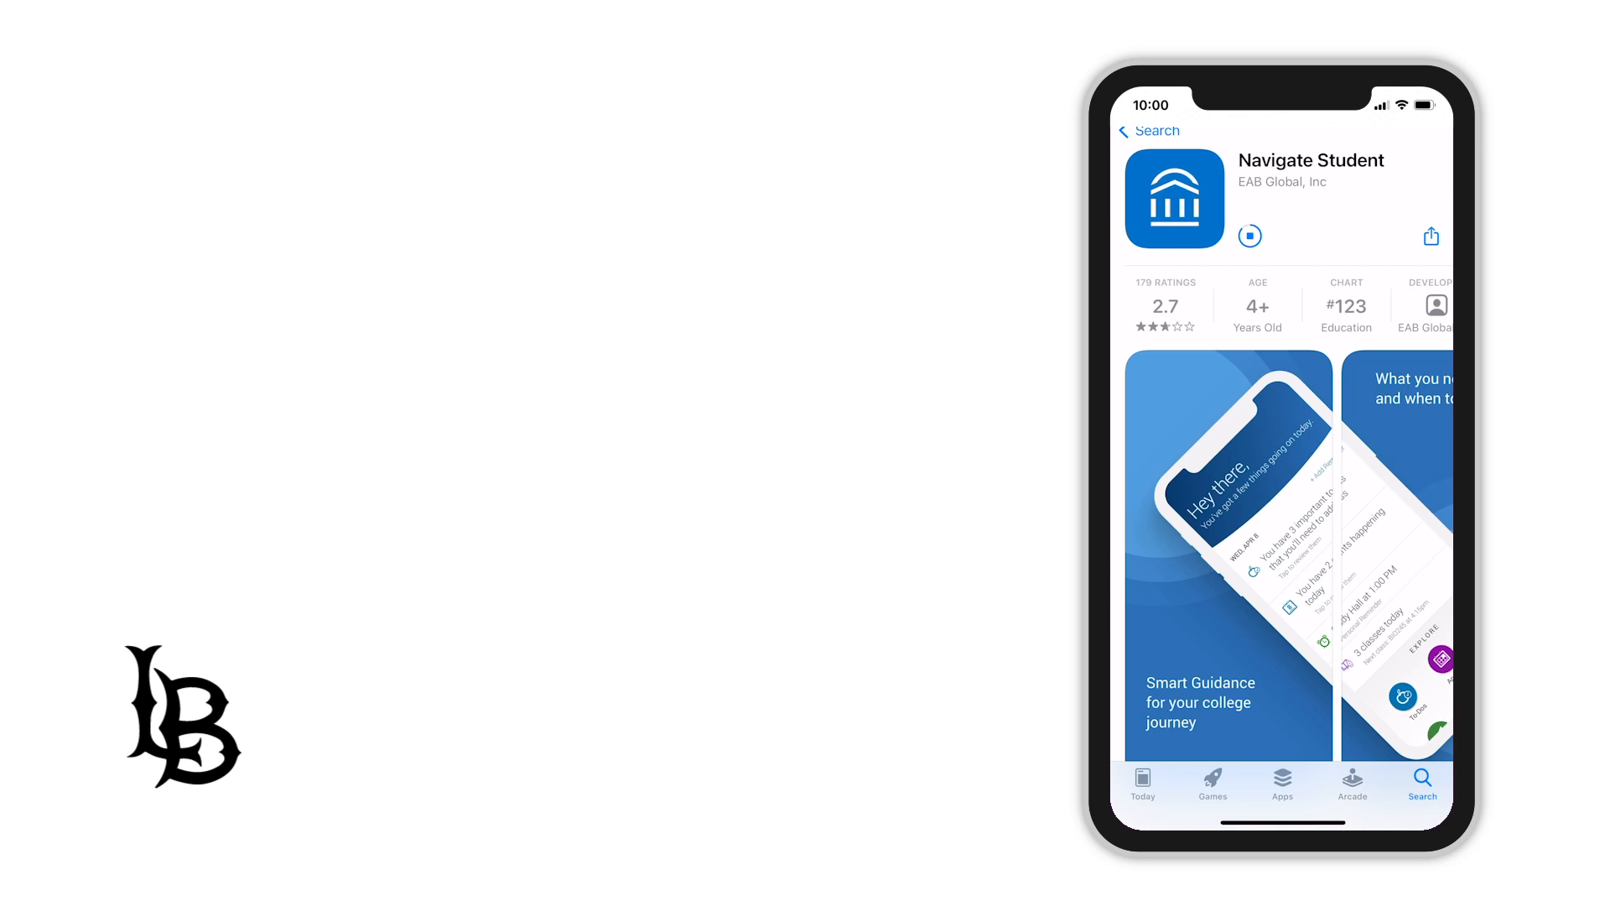
pyautogui.click(1270, 235)
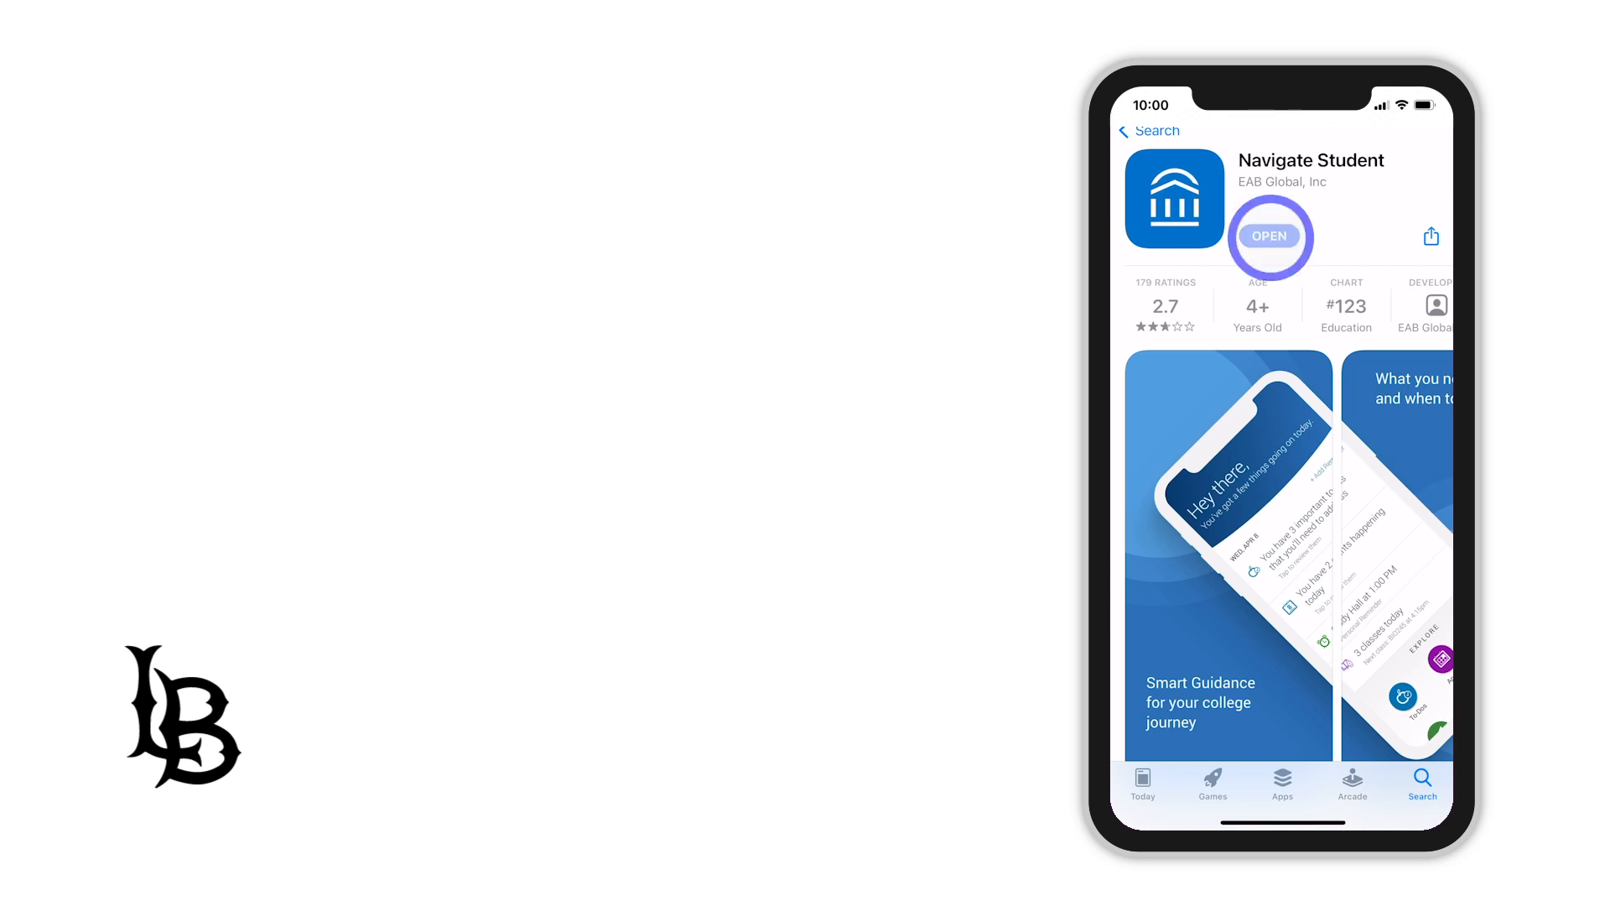
pyautogui.click(1270, 235)
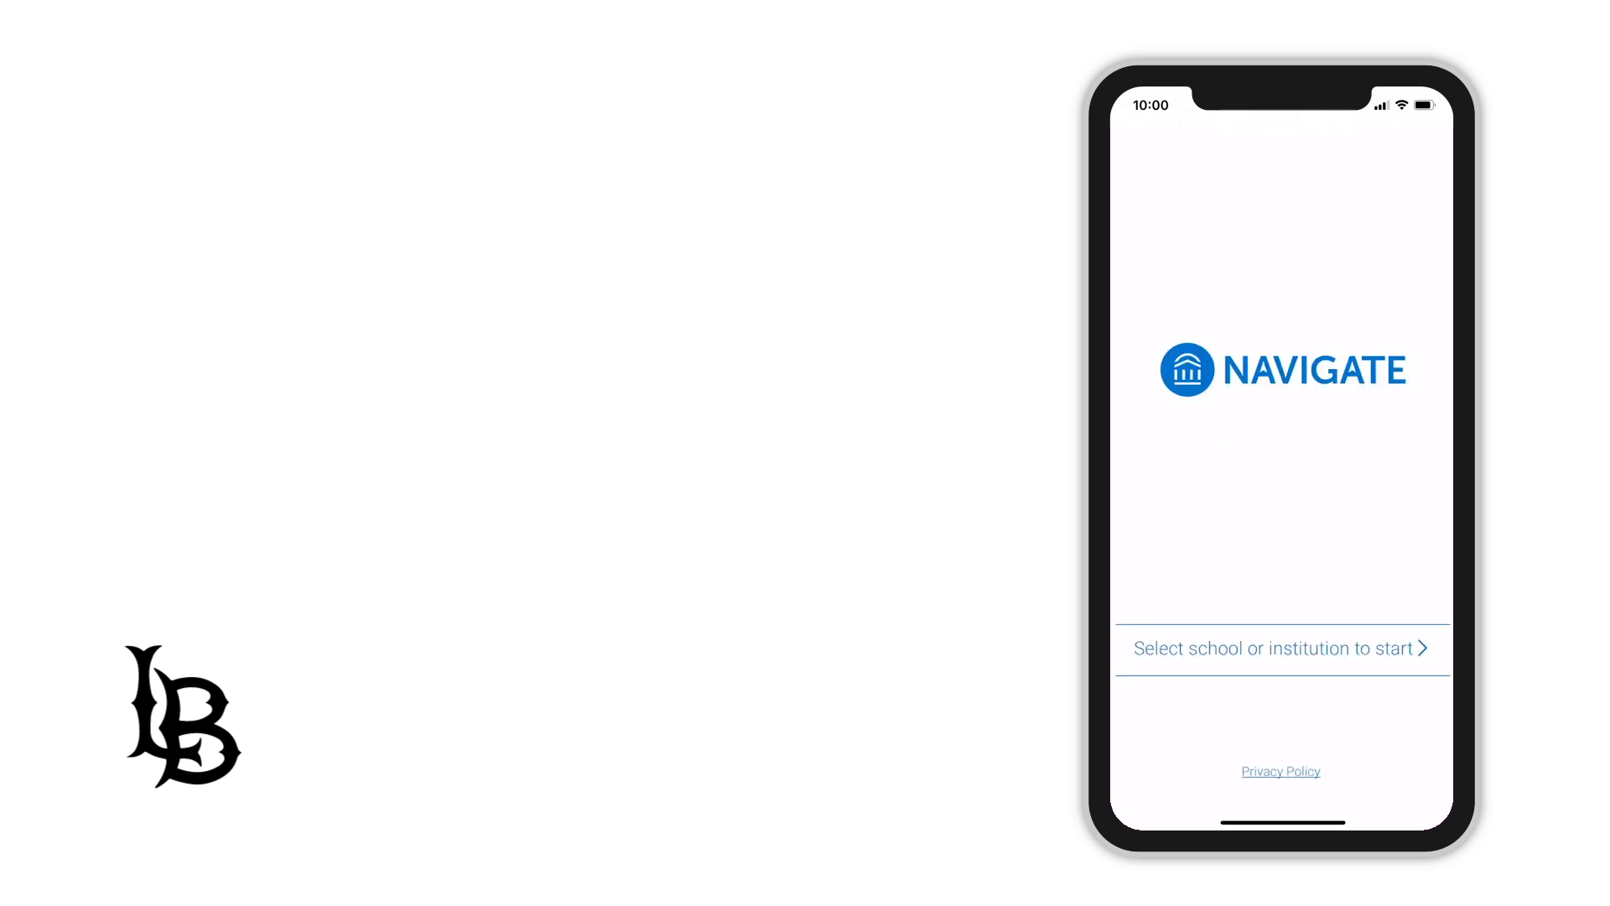
# - Choose California State University - Long Beach as the institution, reaching its campus sign-on page
pyautogui.click(1273, 648)
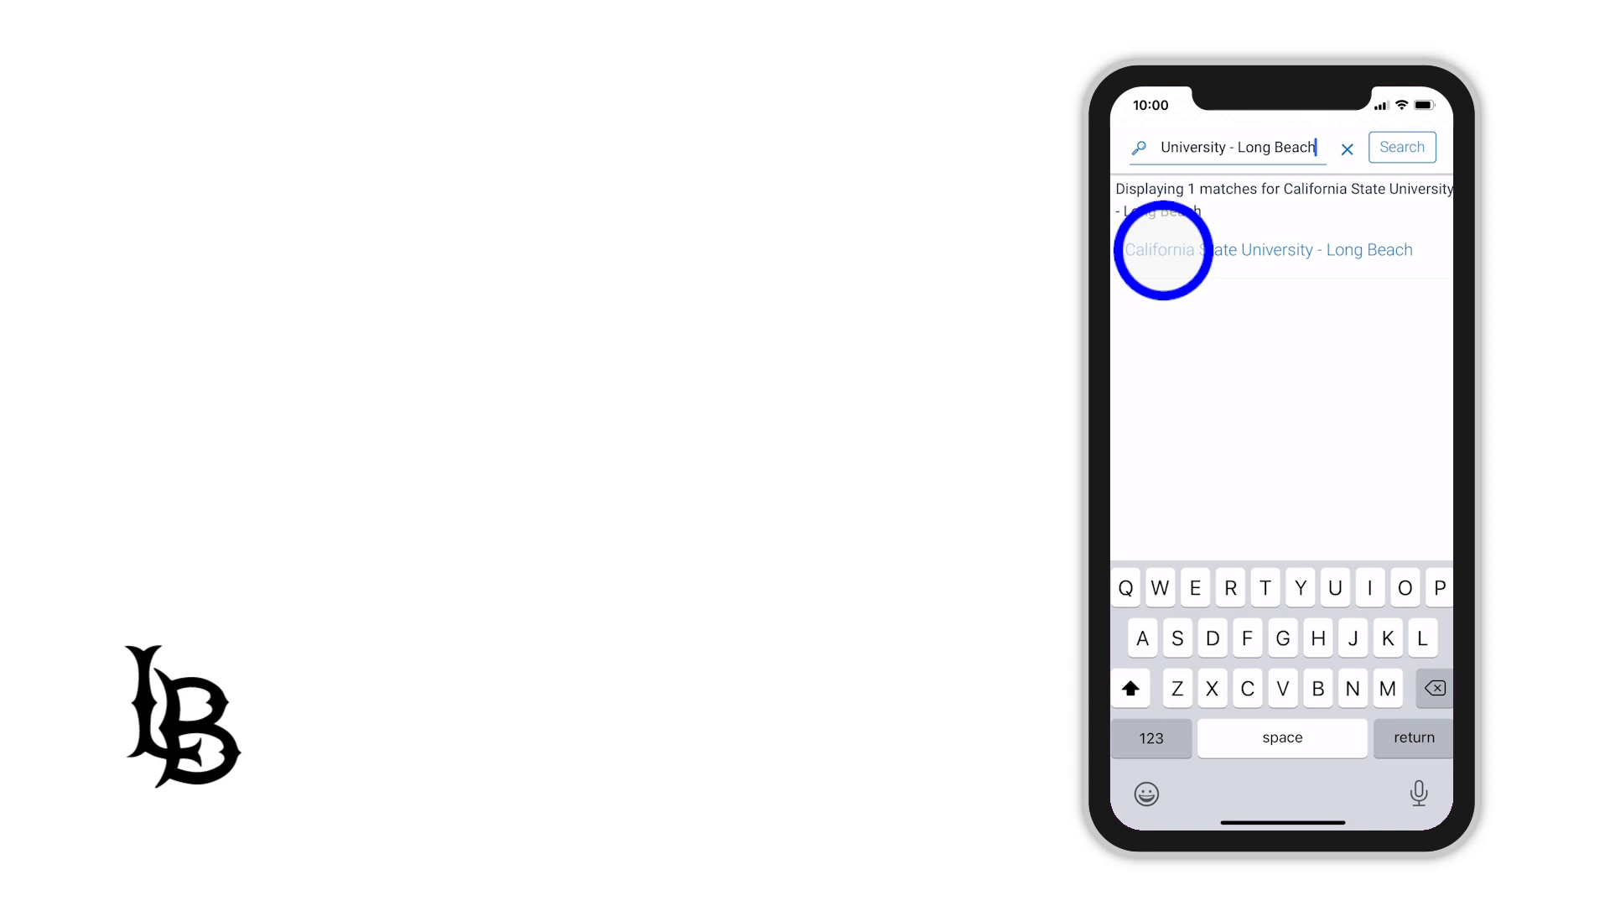
pyautogui.click(1268, 250)
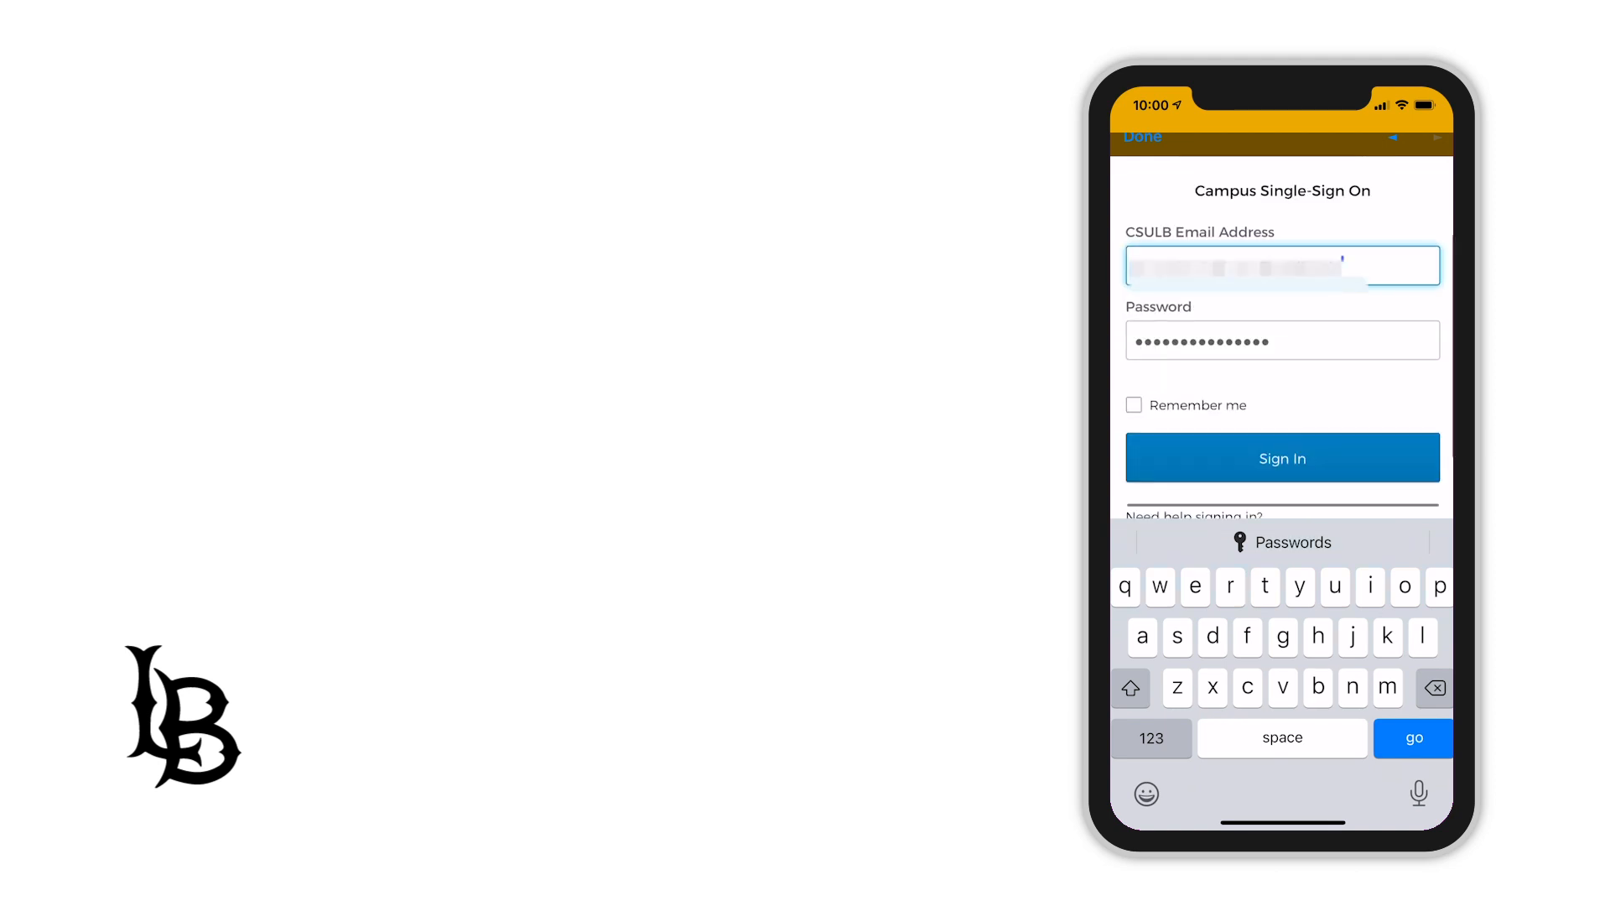
# - Sign in with the CSULB email and password through Campus Single-Sign On
pyautogui.click(1282, 456)
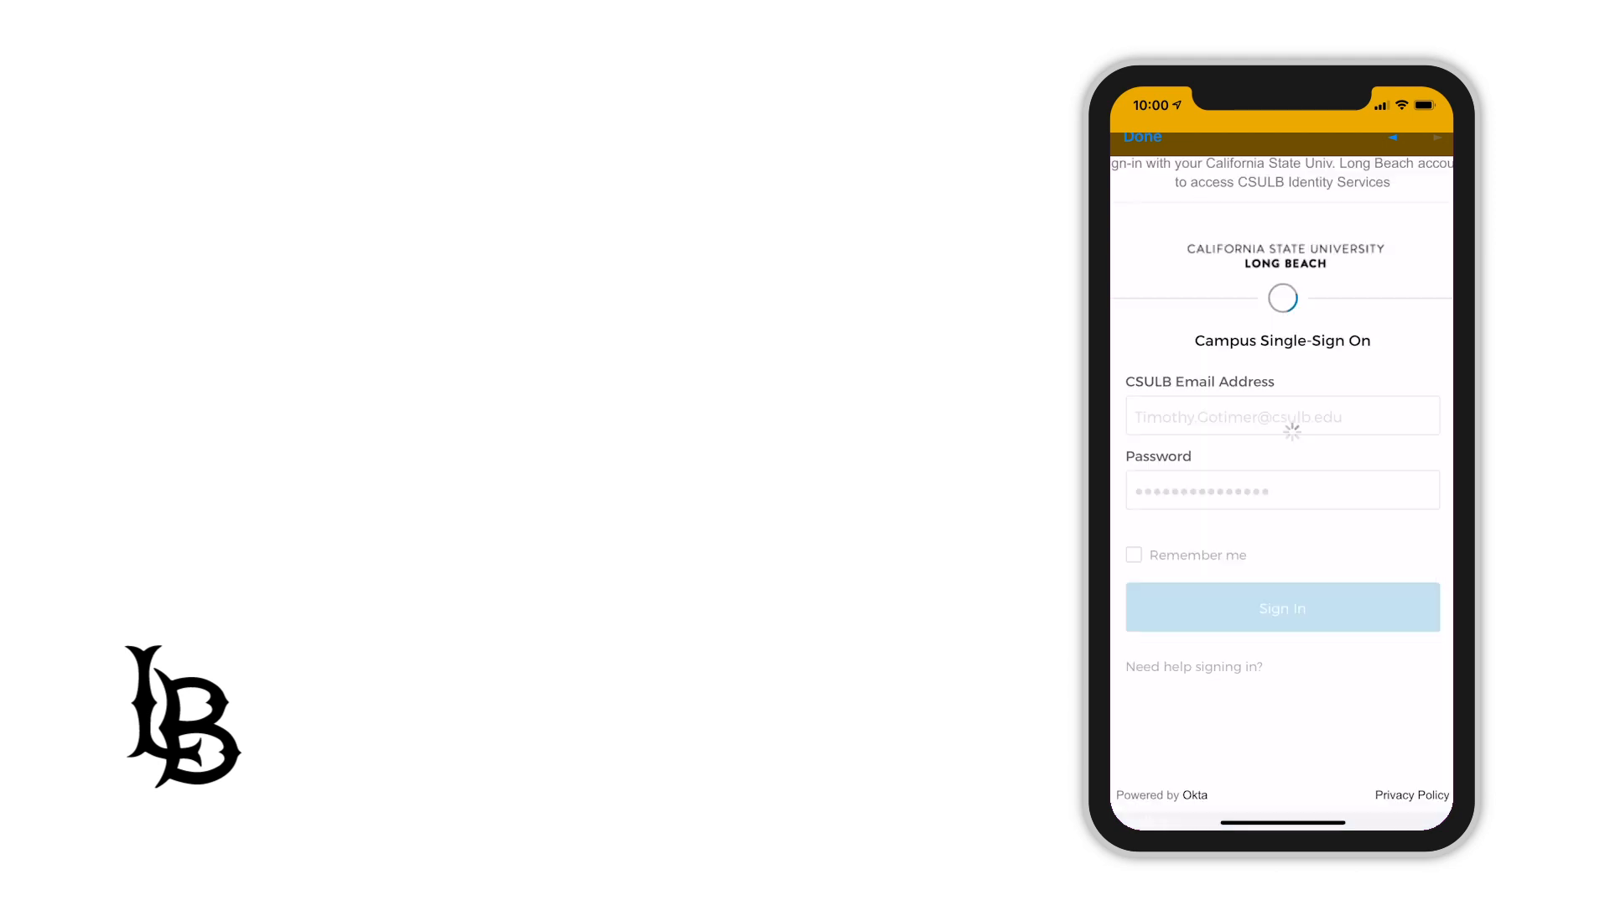
pyautogui.click(1282, 606)
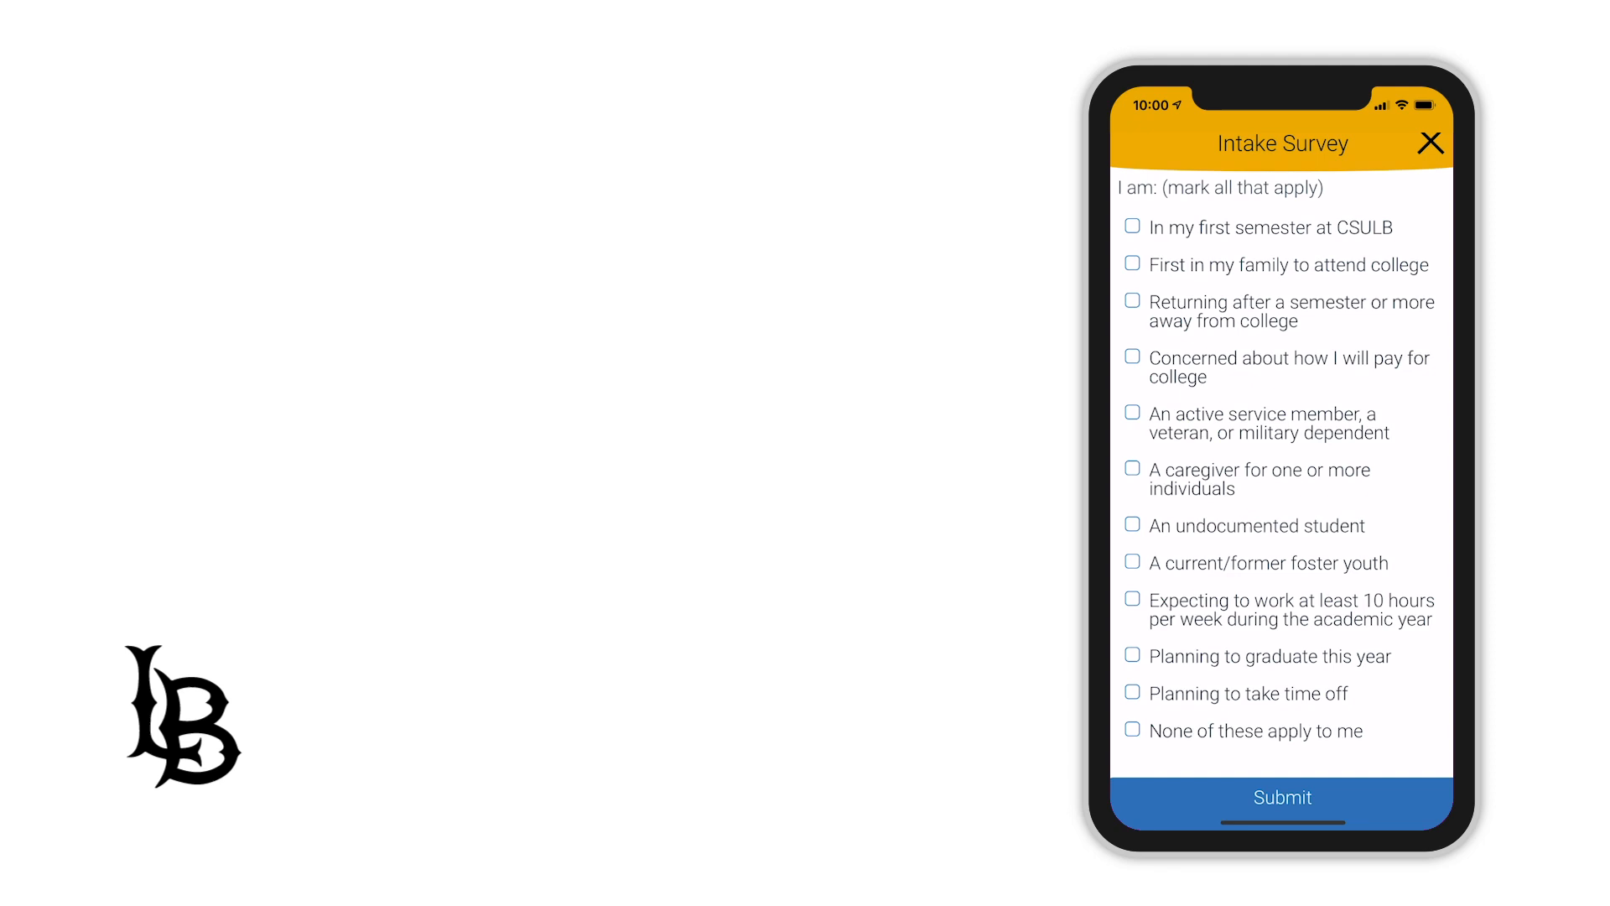
# - Answer the first survey page with first semester at CSULB and concern about paying for college, and submit
pyautogui.click(1132, 226)
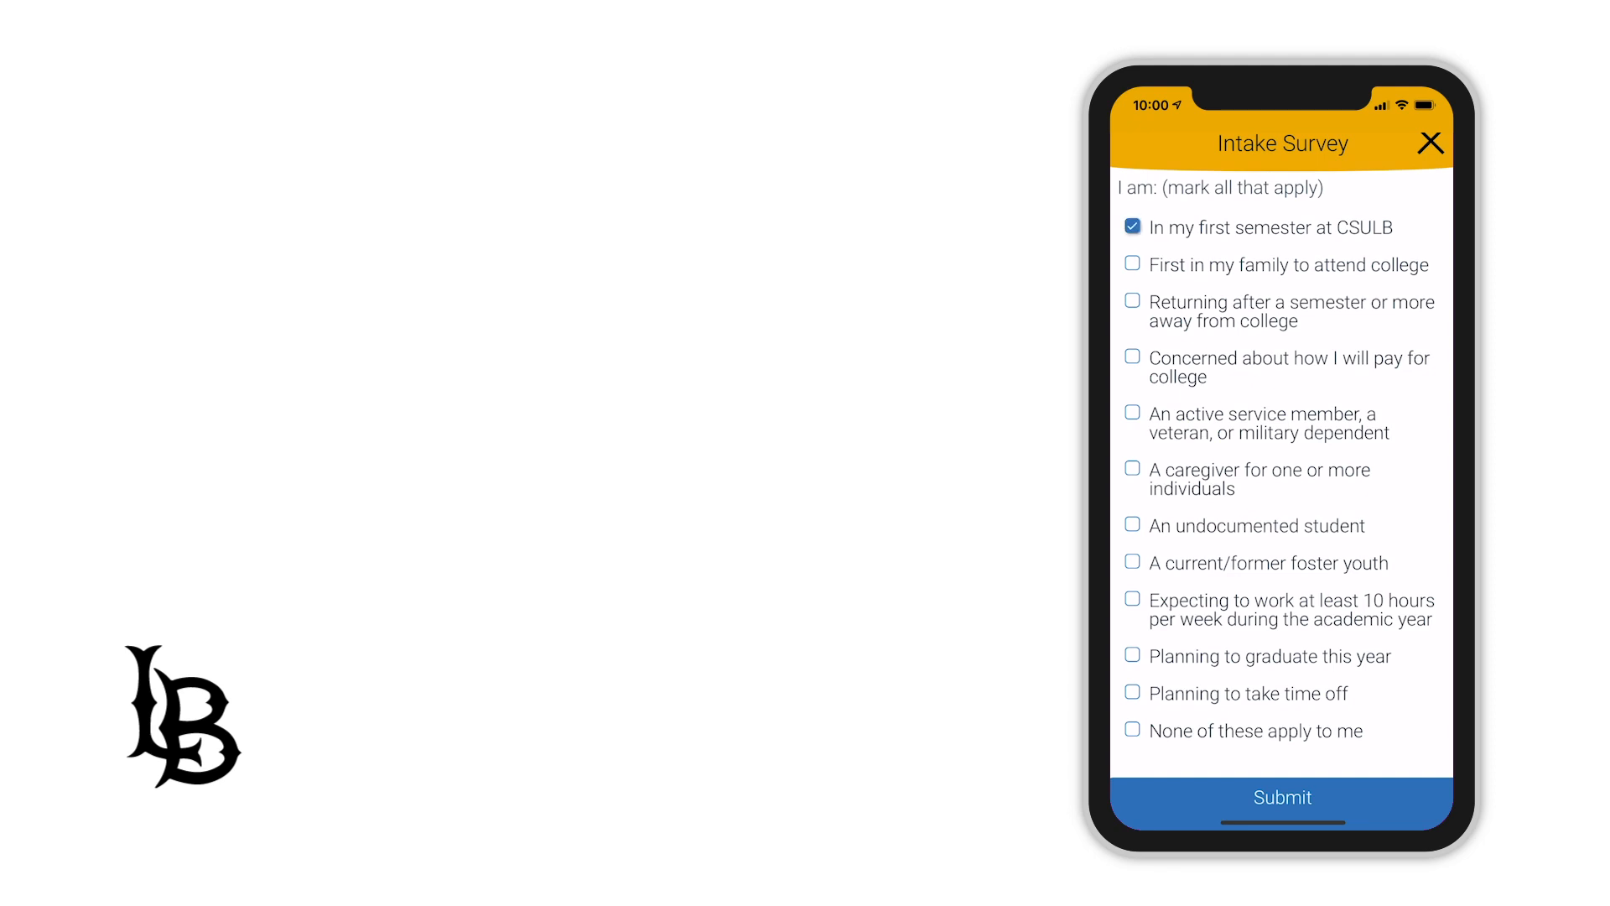
pyautogui.click(1132, 356)
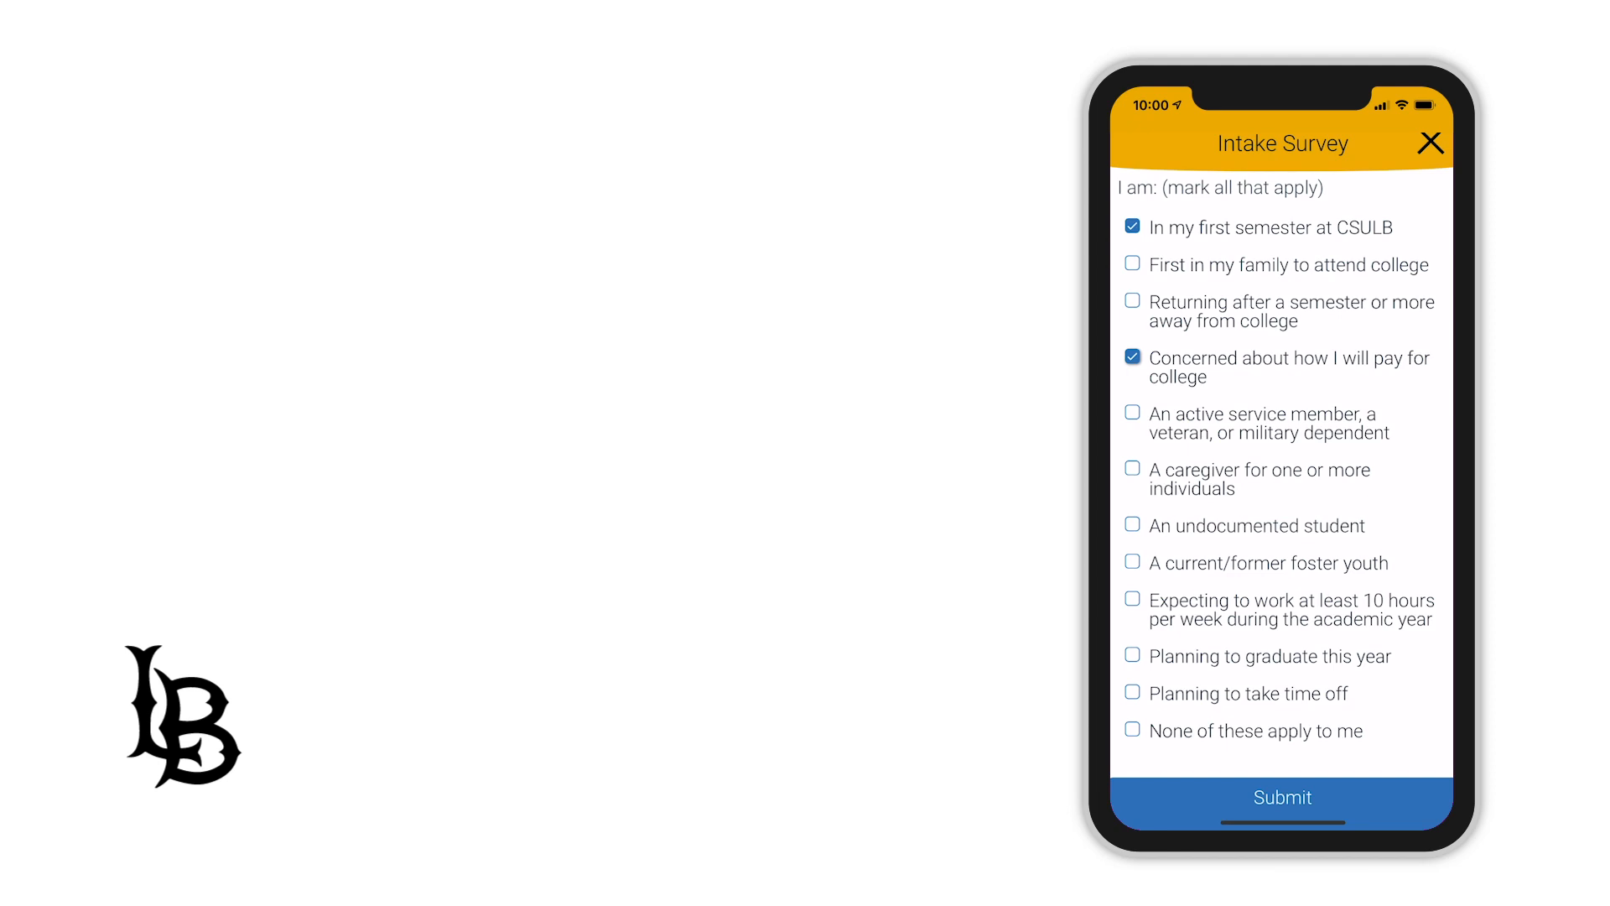
pyautogui.click(1282, 797)
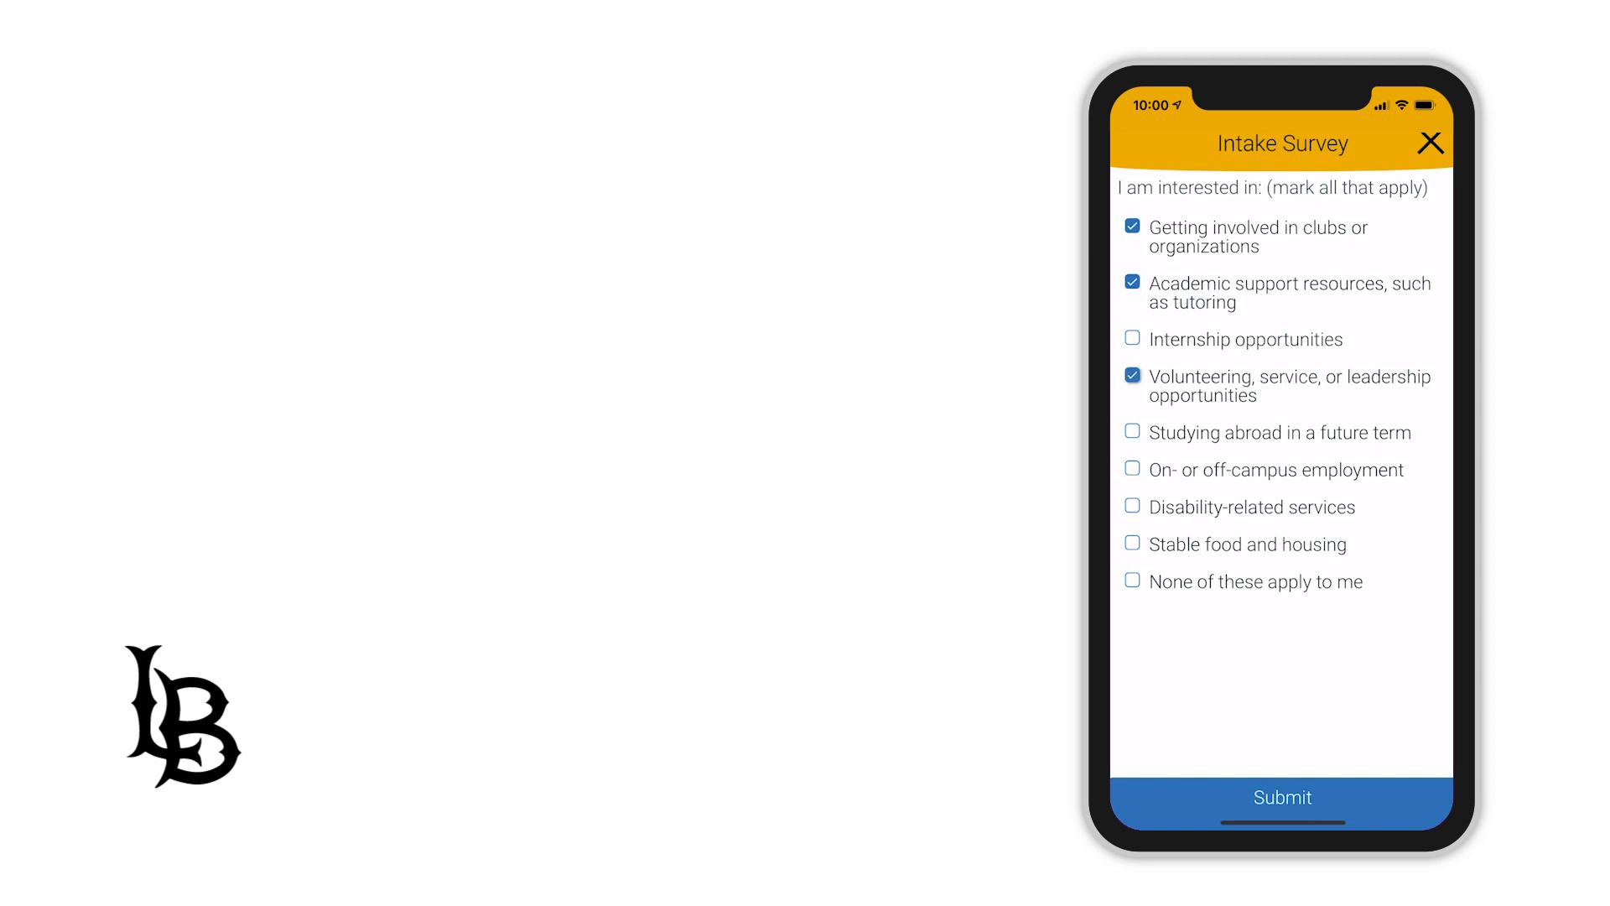
# - Submit clubs, academic support and volunteering as interests and arrive at the home dashboard
pyautogui.click(1282, 797)
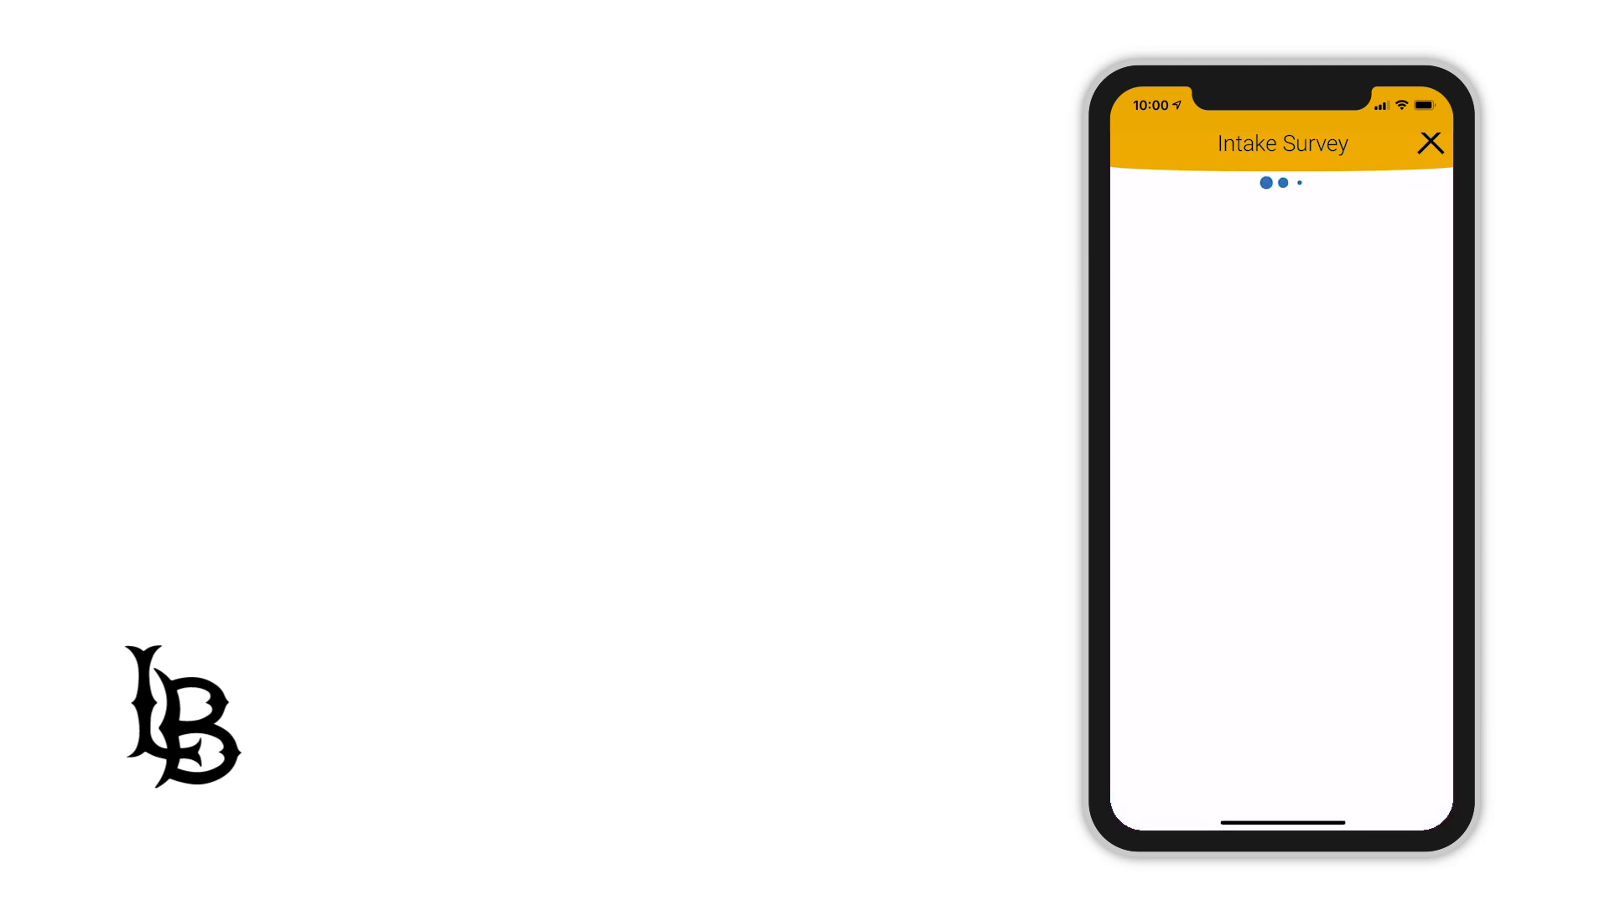
pyautogui.click(1429, 143)
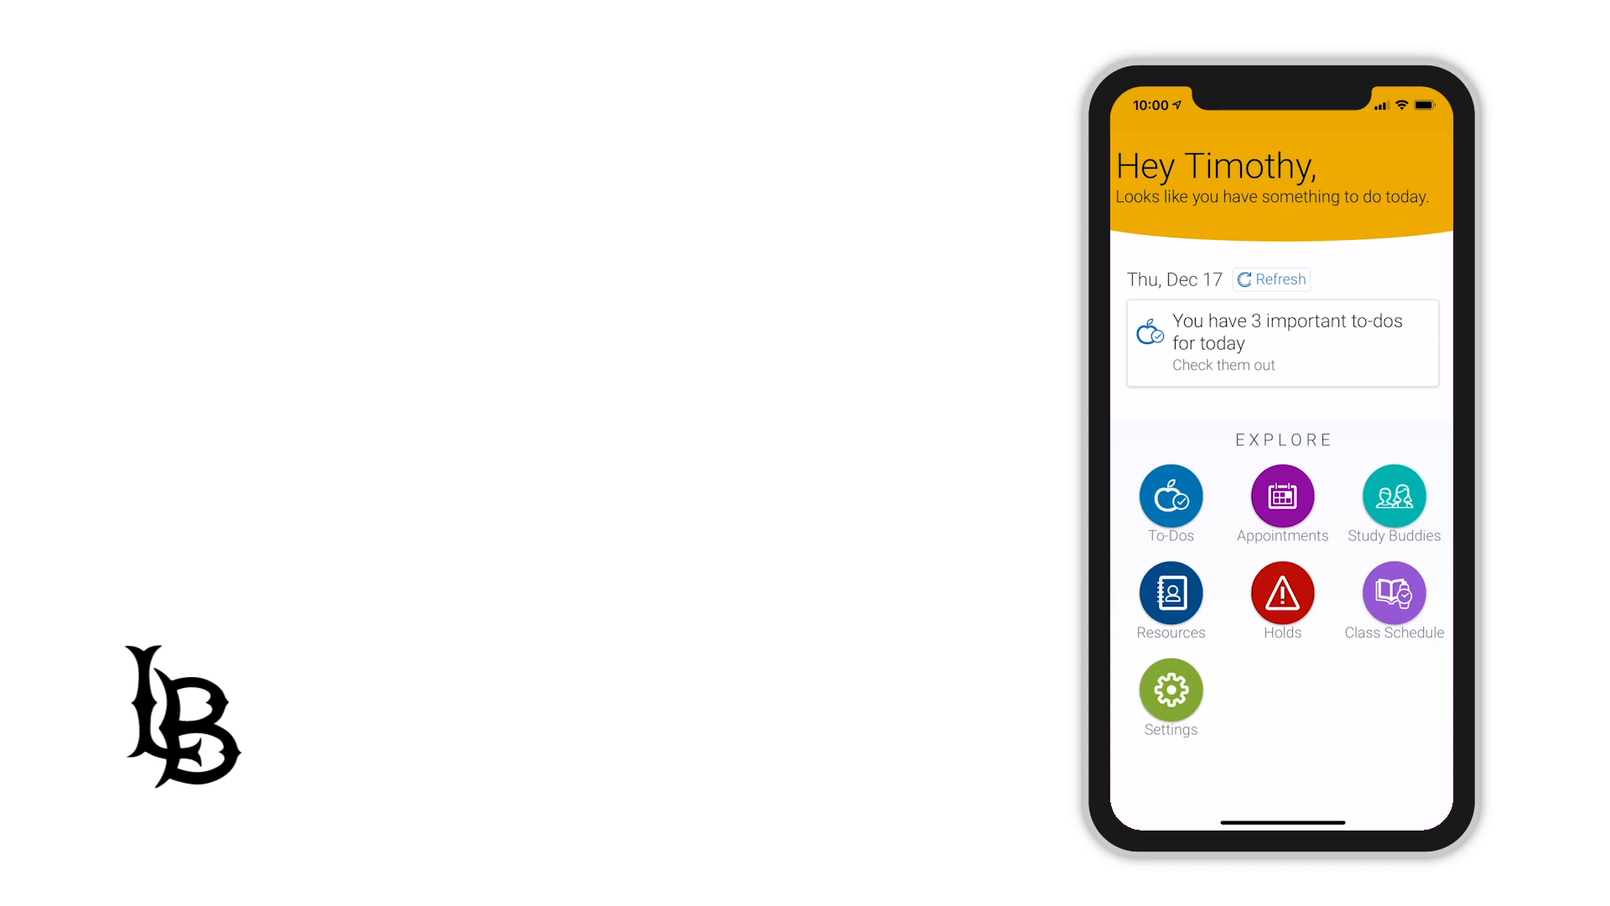